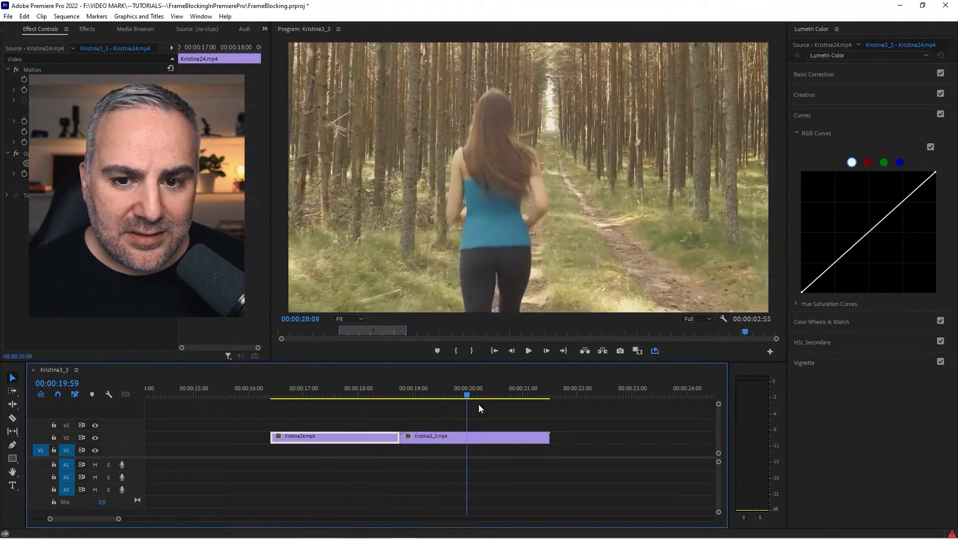
Step: Scrub back and forth through Kristina24 and Kristina3_3 to check where they overlap
{"action": "left_click", "coordinate": [352, 395]}
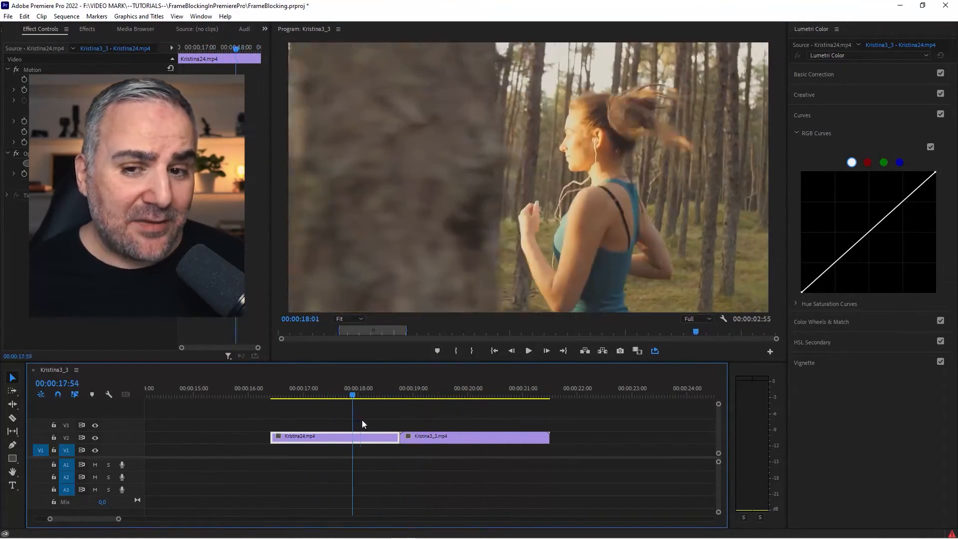
{"action": "left_click", "coordinate": [439, 395]}
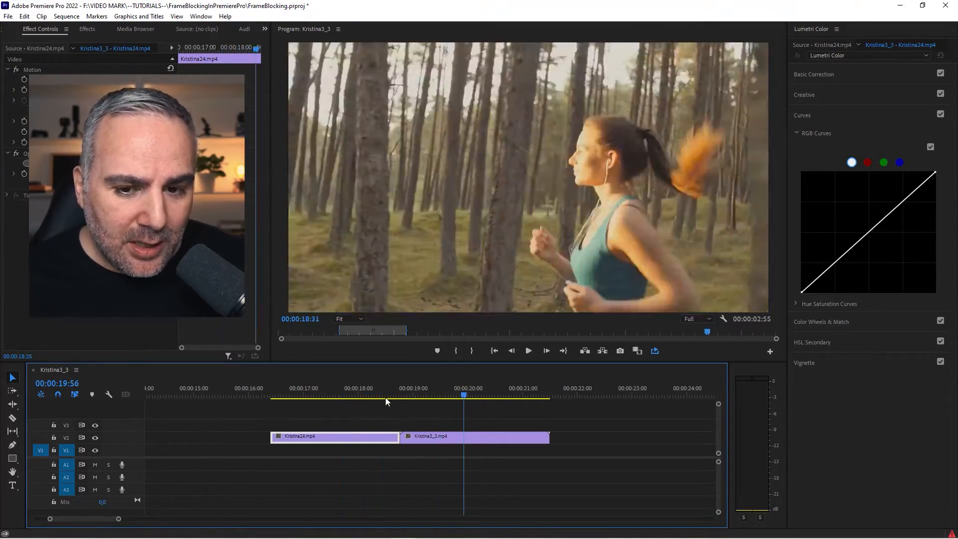
{"action": "left_click", "coordinate": [347, 396]}
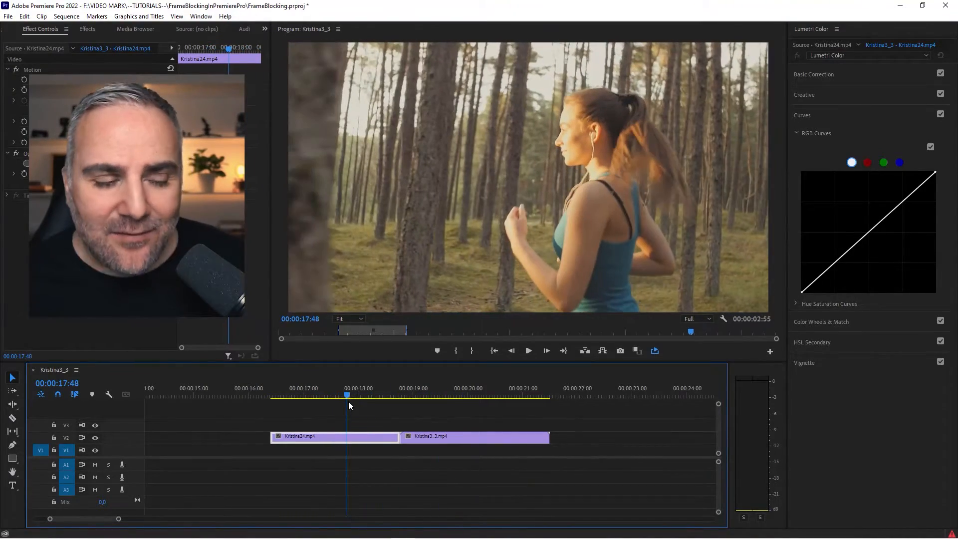
{"action": "left_click", "coordinate": [432, 396]}
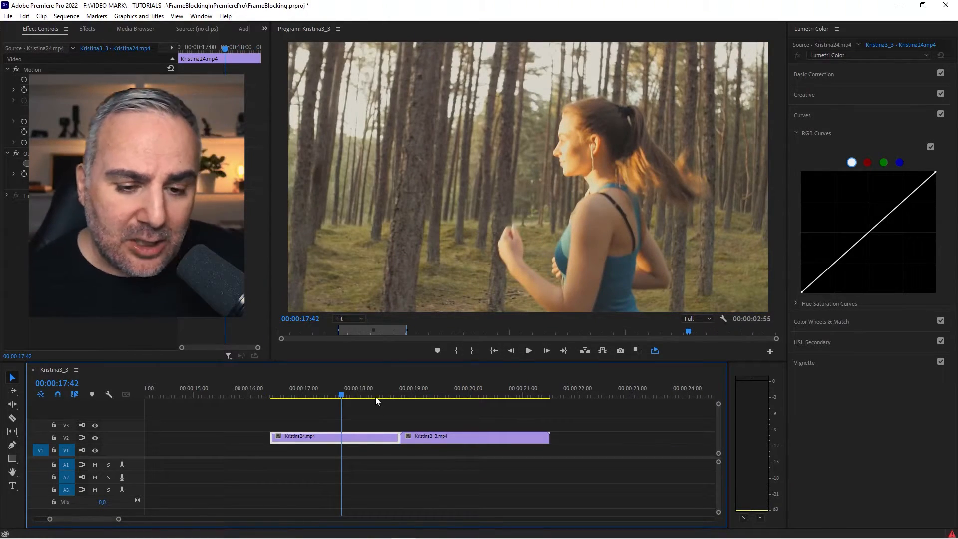
{"action": "left_click", "coordinate": [335, 396]}
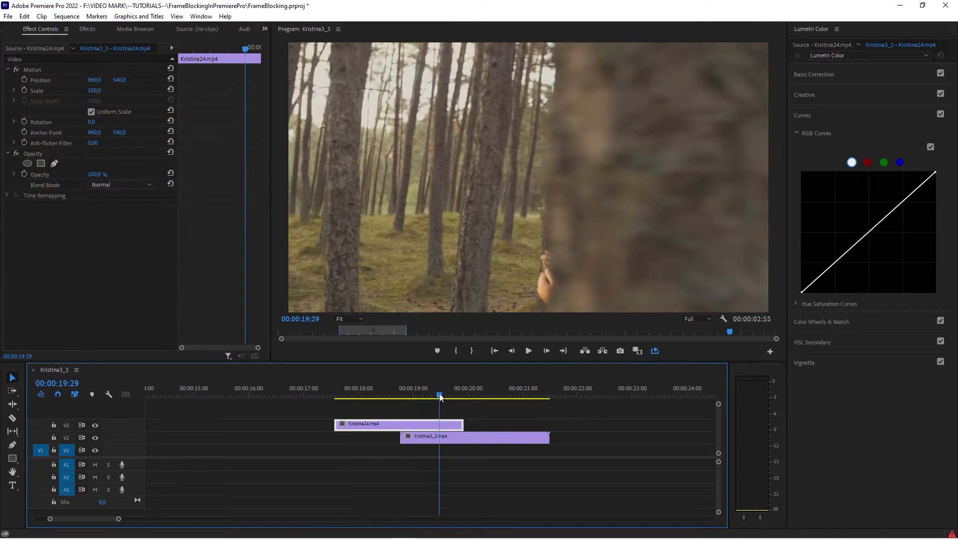
Step: Park the playhead one frame before the trunk passes, on the blurred-tree frame
{"action": "left_click", "coordinate": [435, 397]}
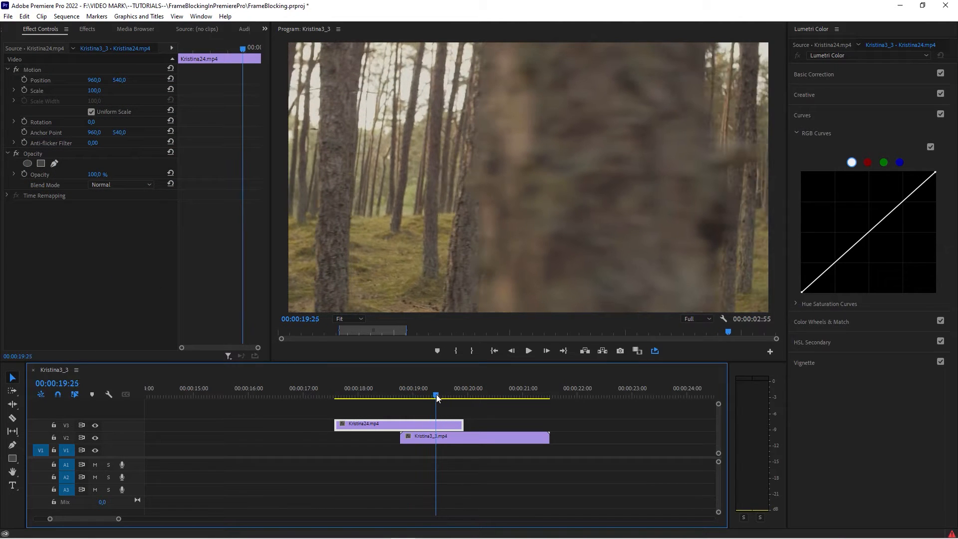
{"action": "key", "text": "Left"}
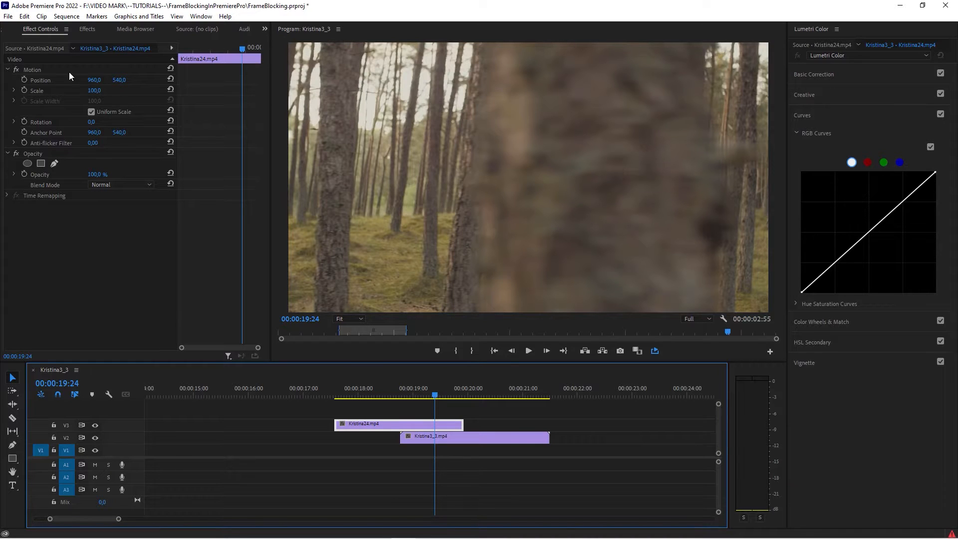
{"action": "mouse_move", "coordinate": [51, 159]}
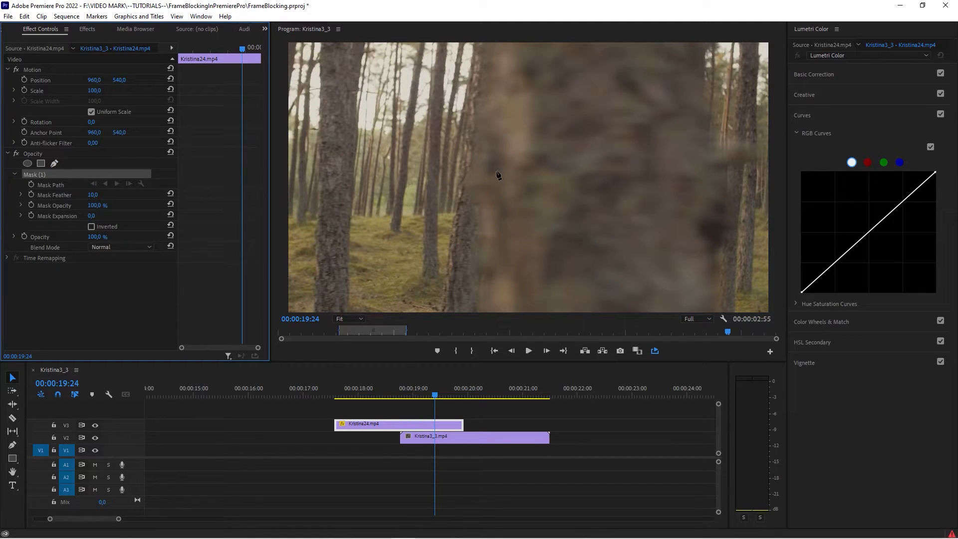
Step: Begin tracing bezier mask points along the blurred trunk's left edge
{"action": "left_click", "coordinate": [348, 318]}
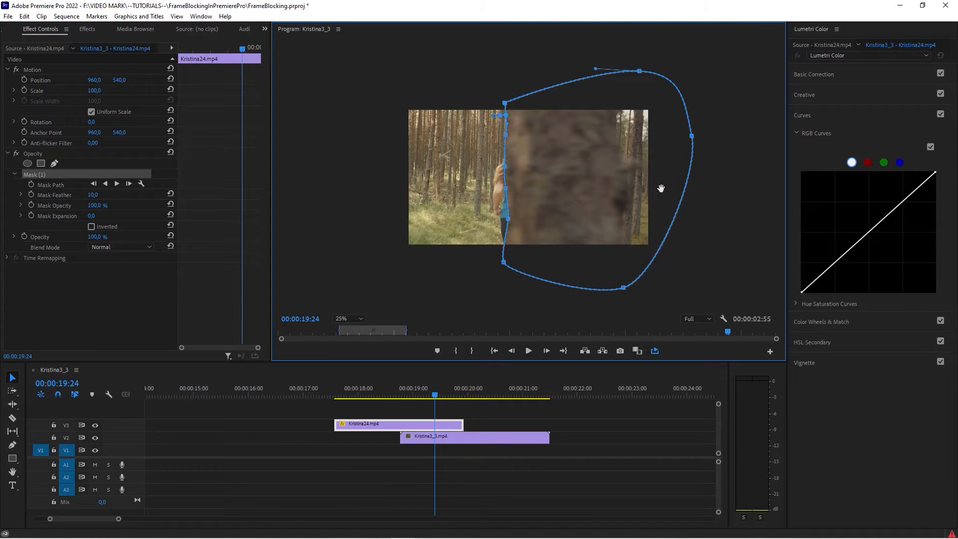
{"action": "mouse_move", "coordinate": [630, 195]}
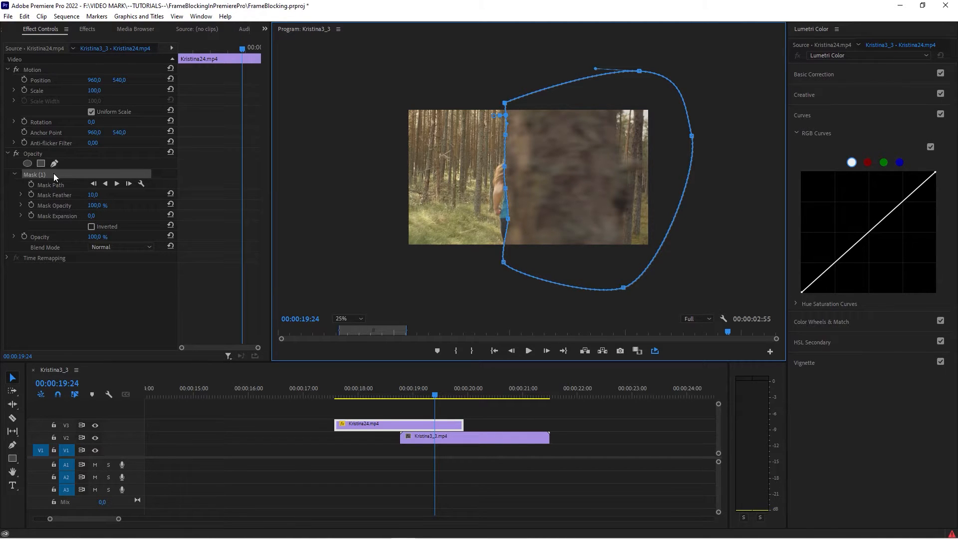
{"action": "mouse_move", "coordinate": [31, 186]}
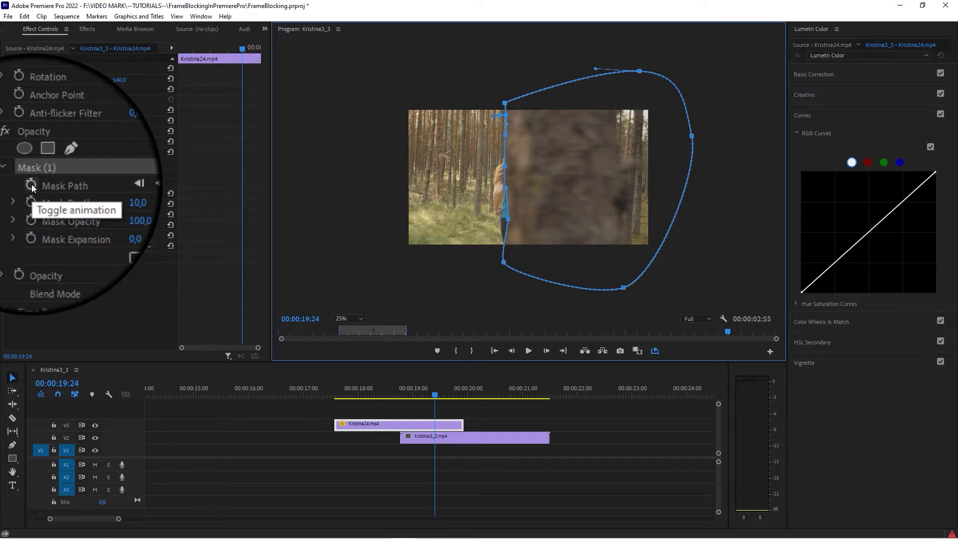
Step: Keyframe the mask path, return the preview to 25% zoom, and reselect Mask (1)
{"action": "left_click", "coordinate": [30, 185]}
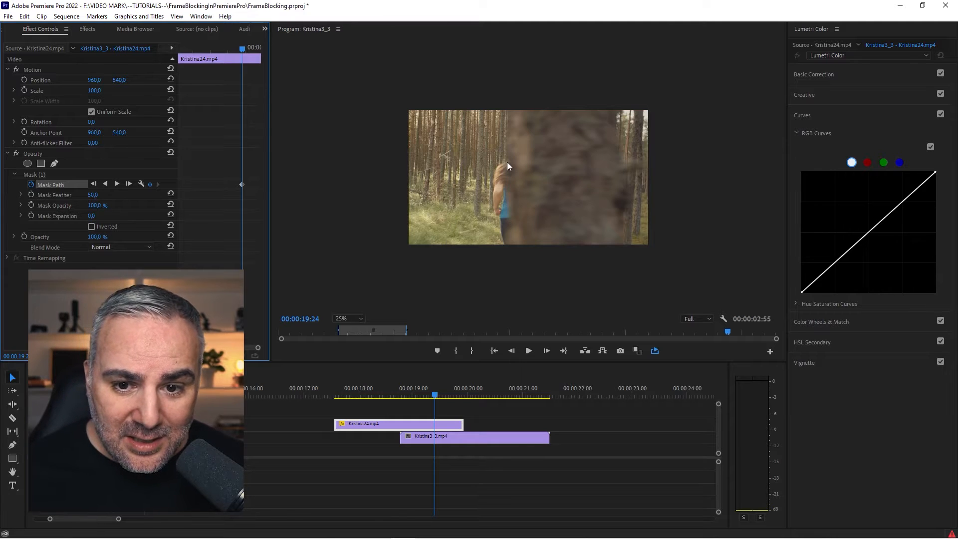
{"action": "mouse_move", "coordinate": [398, 283]}
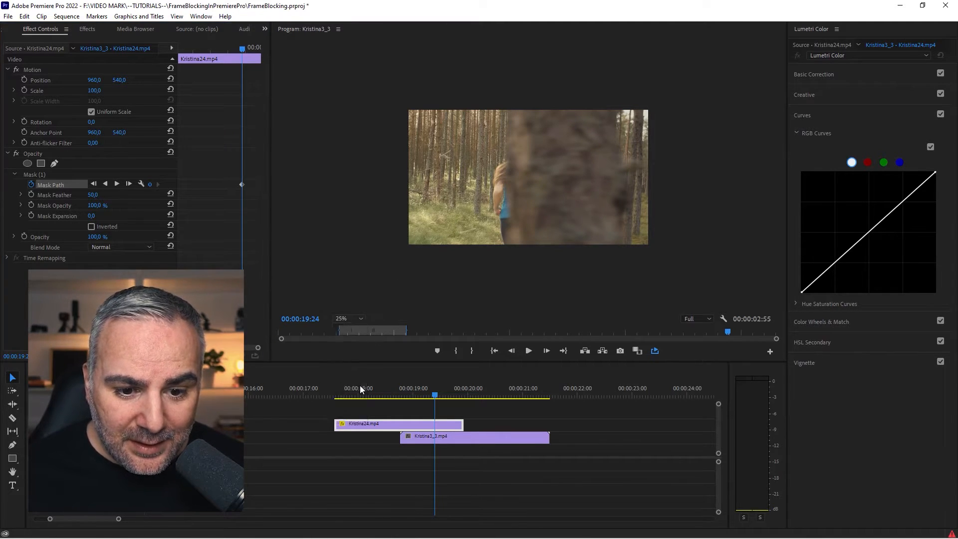
{"action": "left_click", "coordinate": [348, 318]}
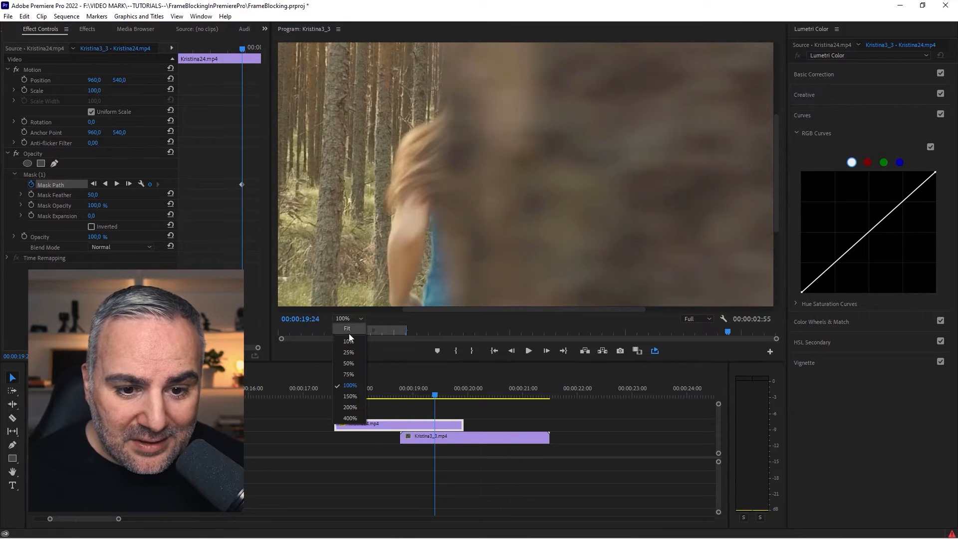
{"action": "left_click", "coordinate": [347, 351]}
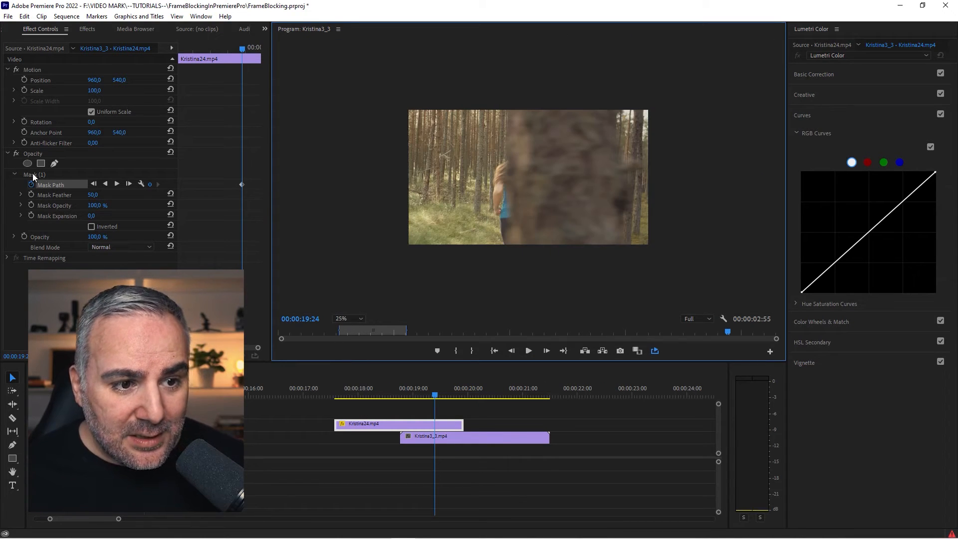
{"action": "left_click", "coordinate": [50, 184]}
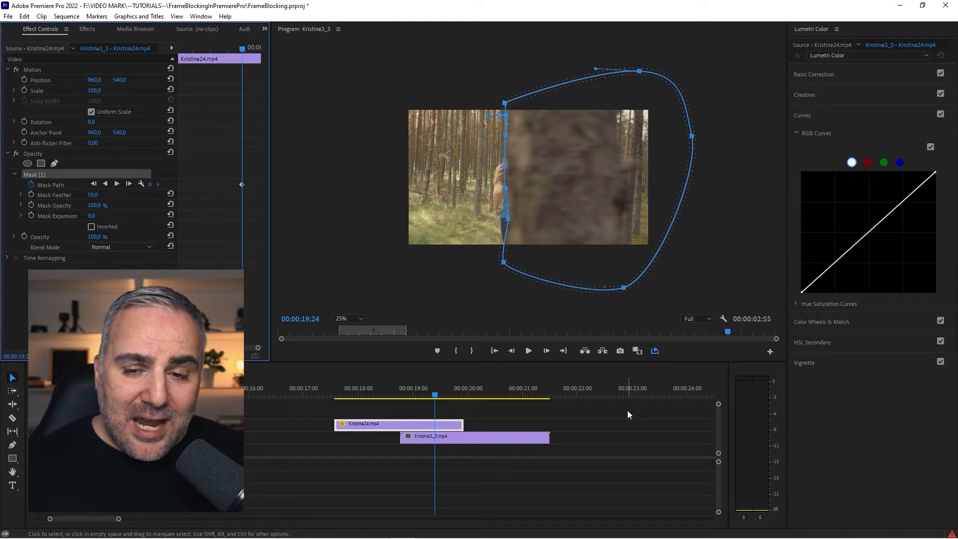
{"action": "mouse_move", "coordinate": [403, 418]}
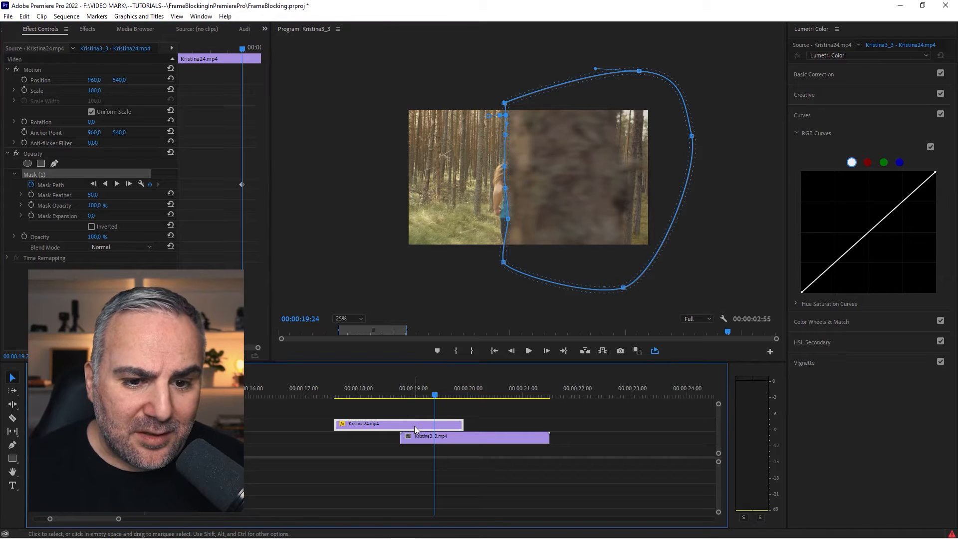
{"action": "mouse_move", "coordinate": [432, 437]}
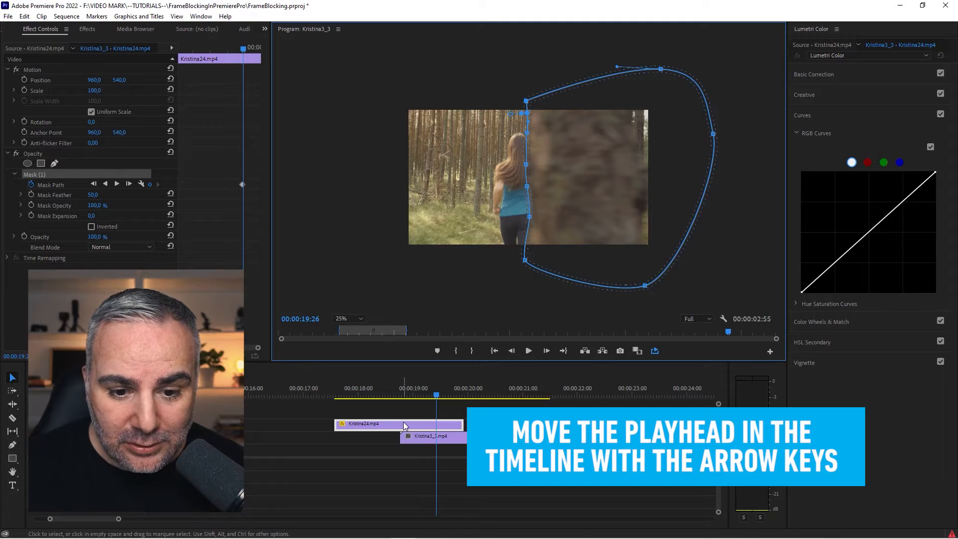
Step: Advance one frame to refit the mask to the moving trunk
{"action": "key", "text": "right"}
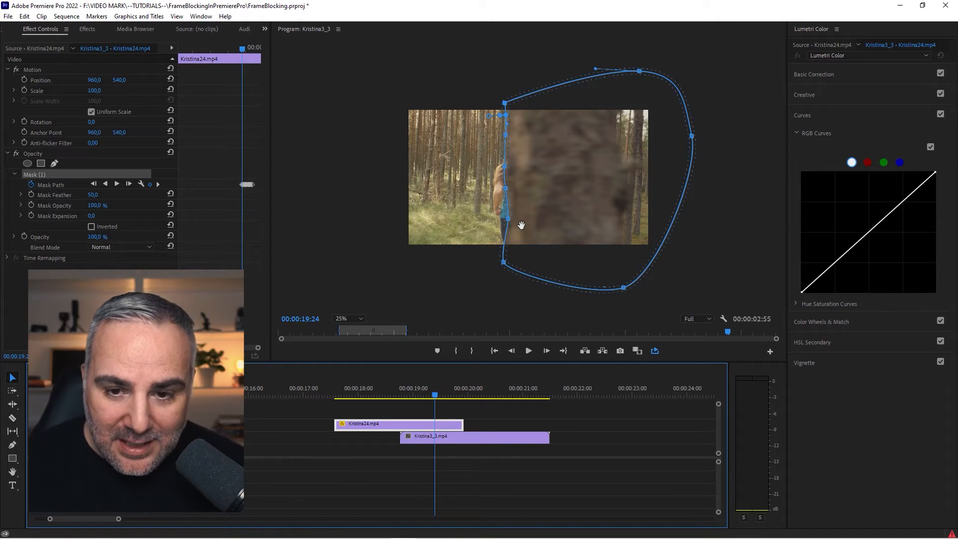
{"action": "mouse_move", "coordinate": [609, 179]}
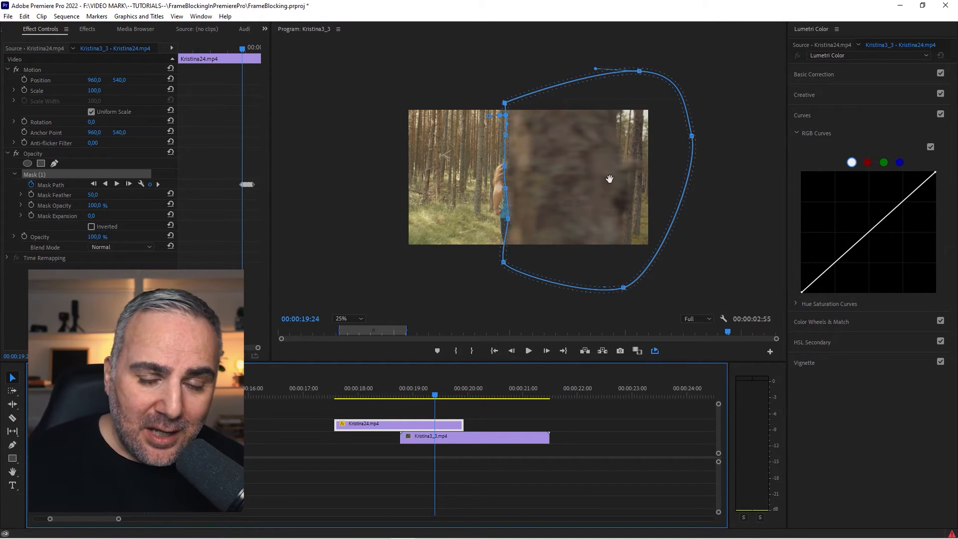
{"action": "mouse_move", "coordinate": [506, 72]}
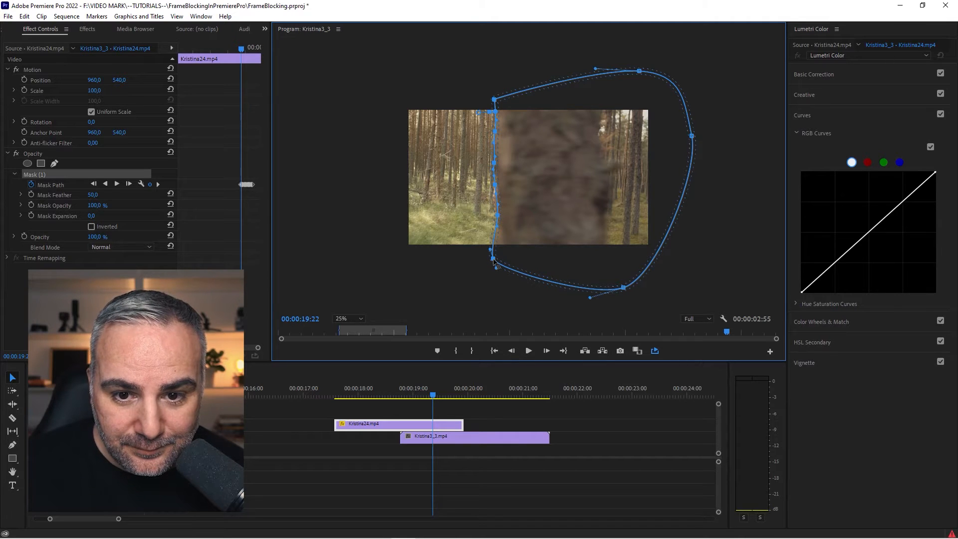
Step: Adjust the mask edge on an earlier frame so it hugs the trunk
{"action": "left_click", "coordinate": [430, 395]}
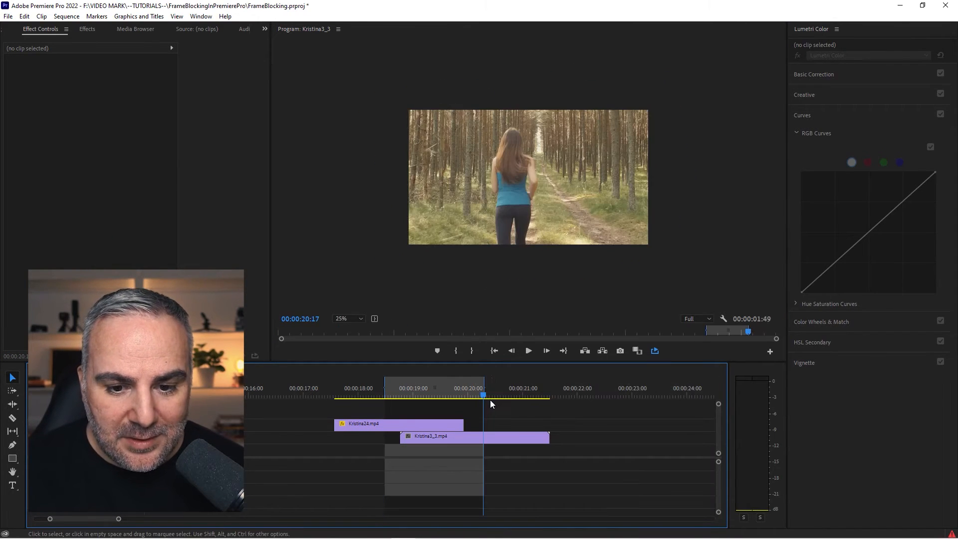
{"action": "left_click", "coordinate": [527, 350]}
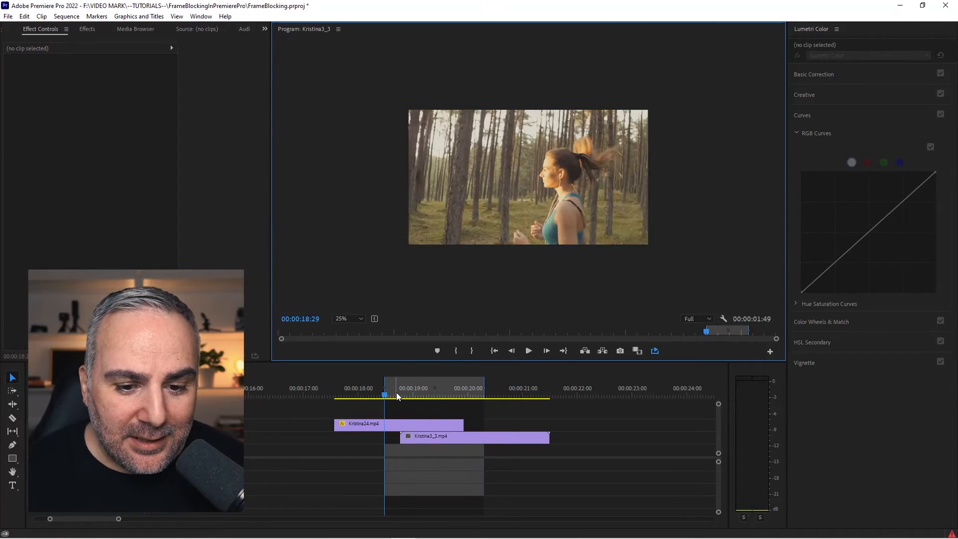
{"action": "left_click", "coordinate": [438, 395]}
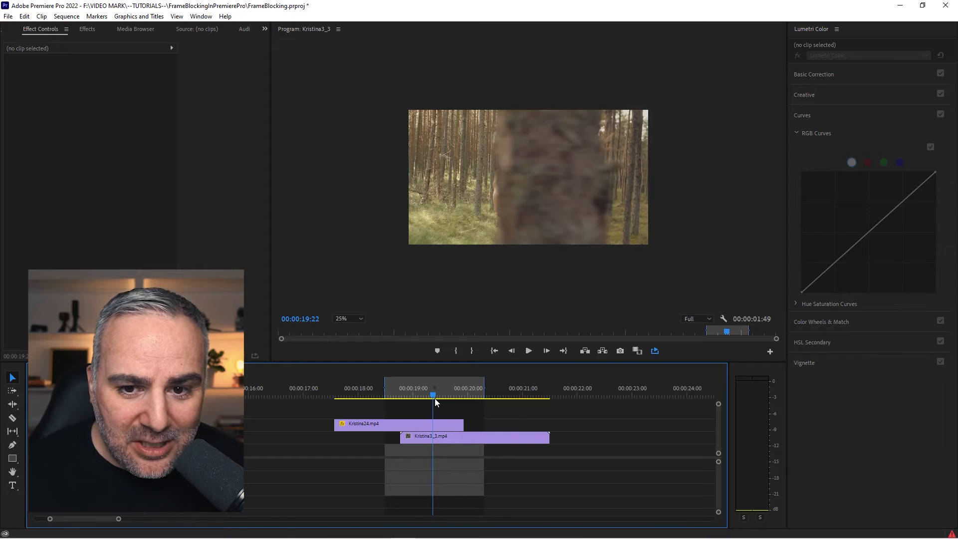
{"action": "left_click", "coordinate": [527, 350]}
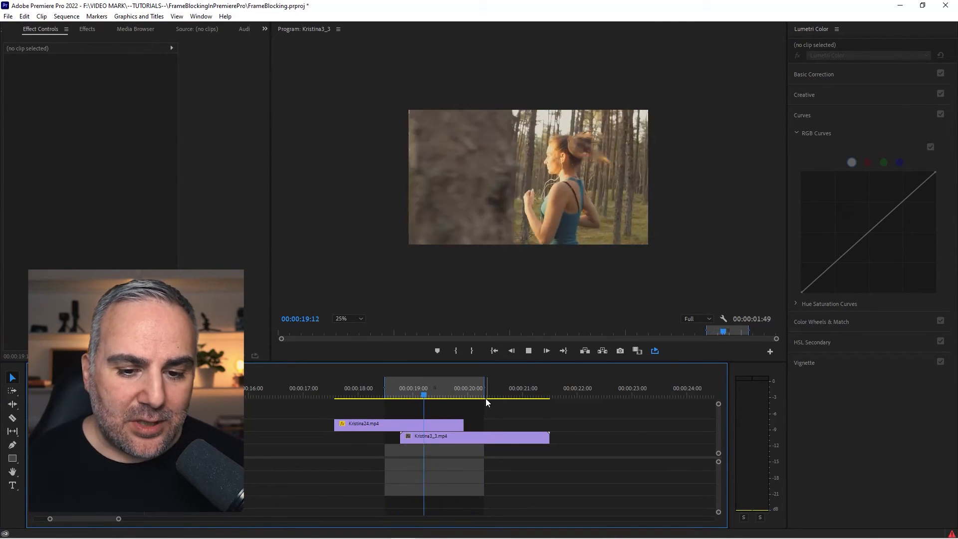
{"action": "left_click", "coordinate": [397, 424]}
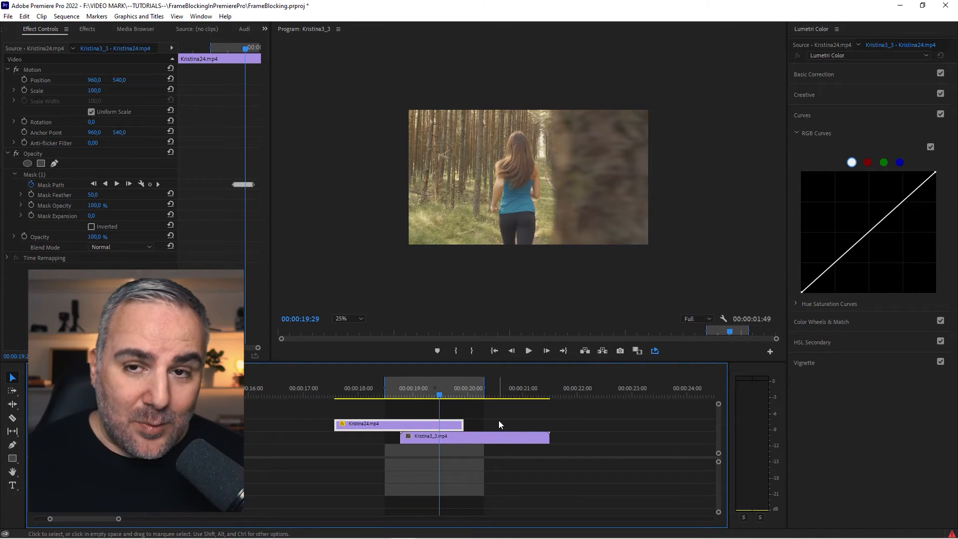
{"action": "mouse_move", "coordinate": [441, 425]}
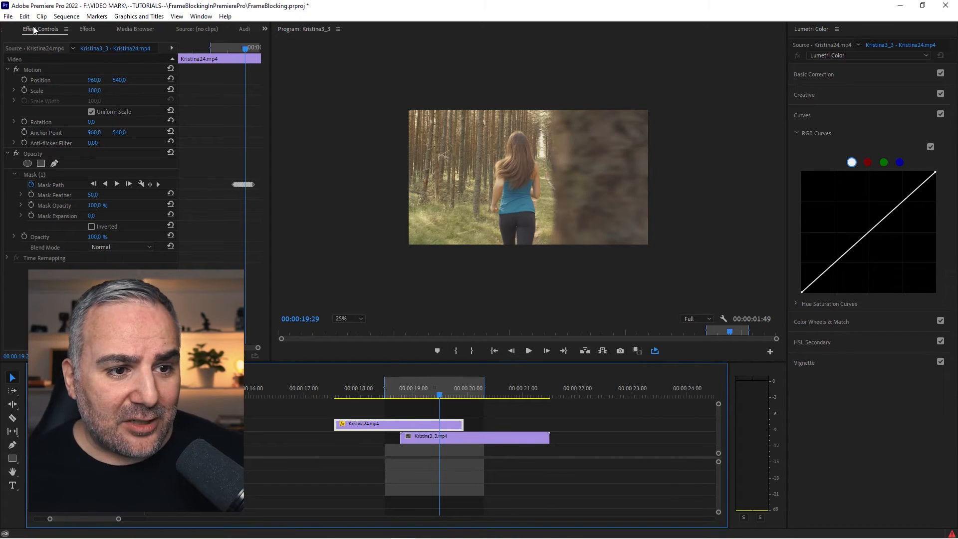
{"action": "mouse_move", "coordinate": [54, 163]}
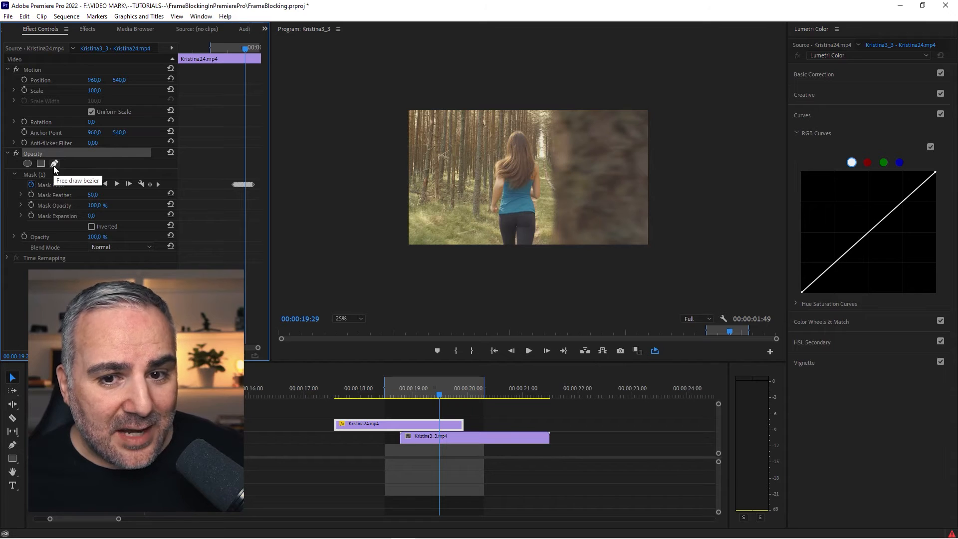
{"action": "mouse_move", "coordinate": [40, 163]}
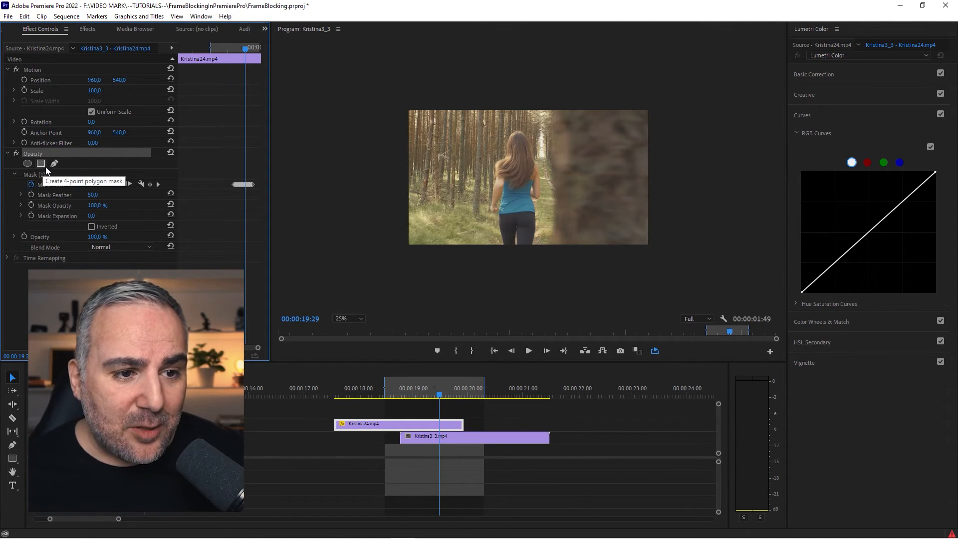
{"action": "mouse_move", "coordinate": [54, 163]}
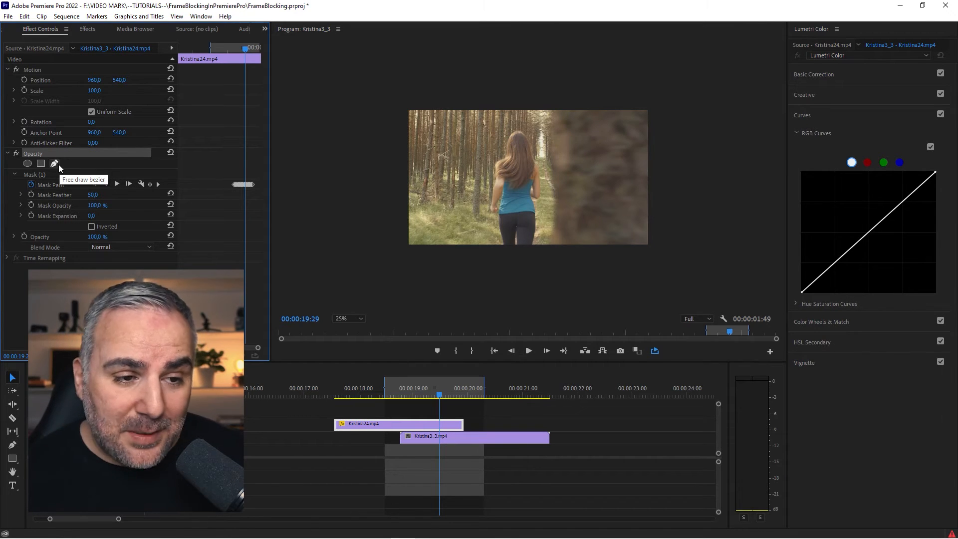
{"action": "mouse_move", "coordinate": [560, 165]}
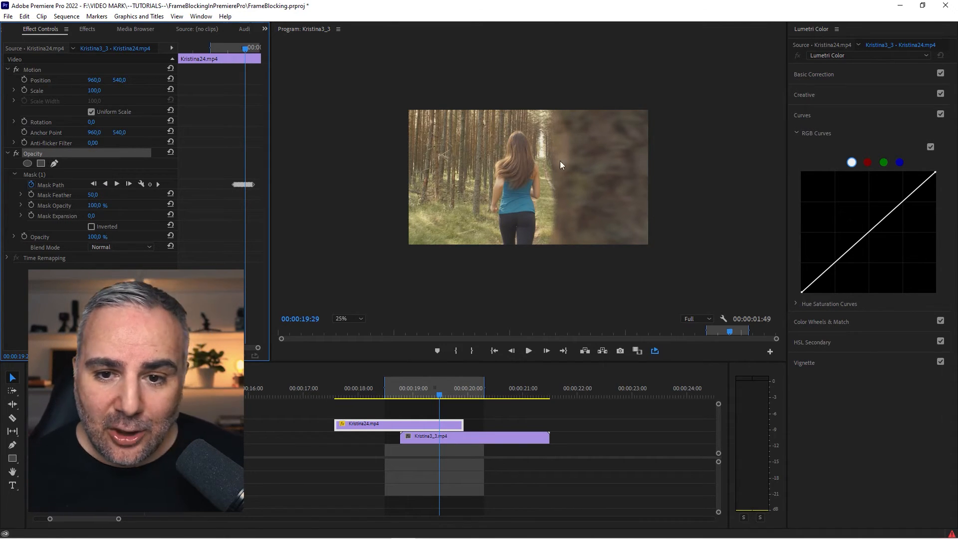